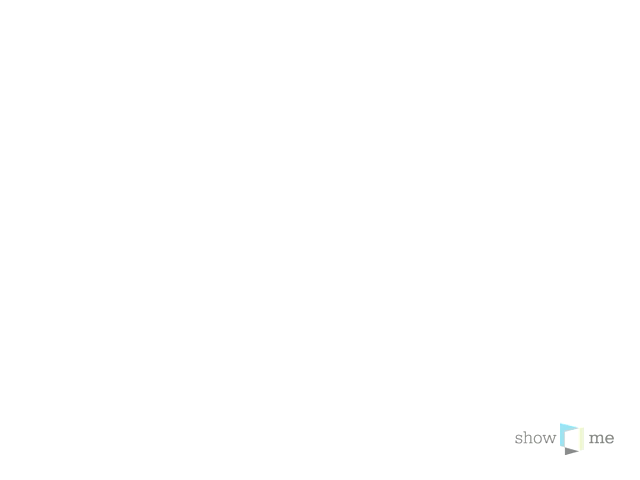
Draw a handwritten numeral 1 at the centre of the whiteboard as the nose
drag(316, 156, 320, 190)
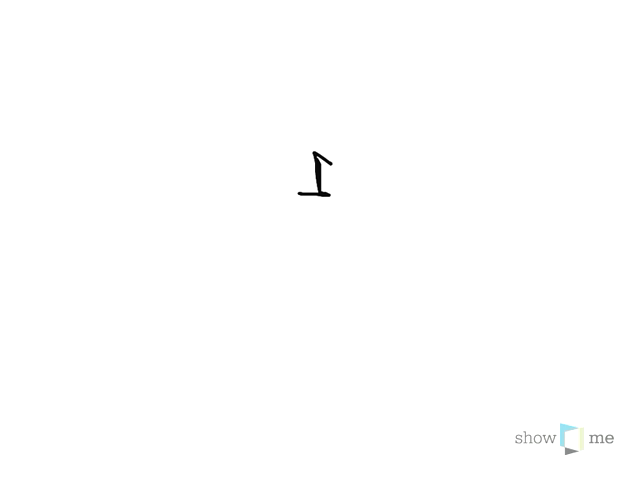
Write two 2s as eyes above the nose and add small 4s beside them
text(2)
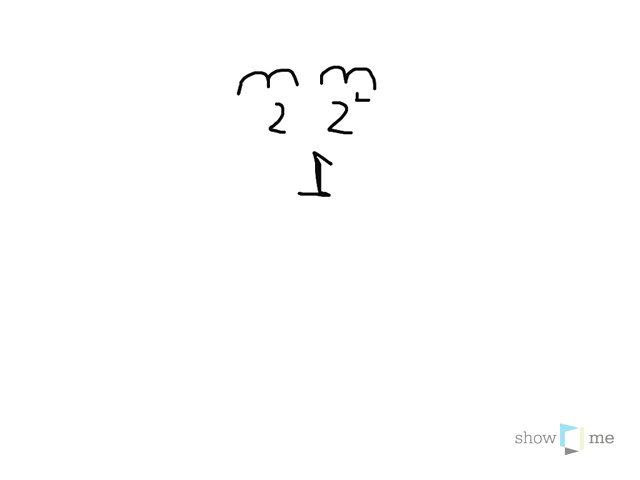
text(4)
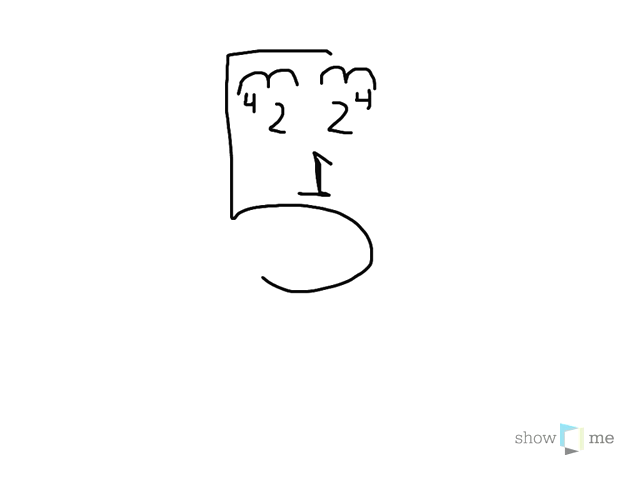
Write a 6 under each 4 and start a short horizontal line above the head
text(6)
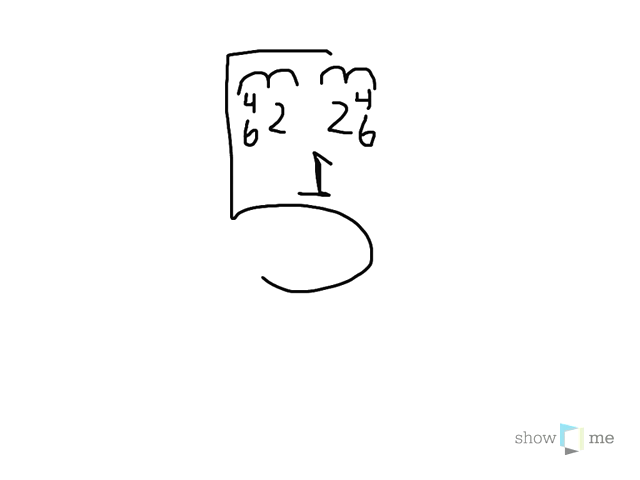
drag(300, 40, 400, 44)
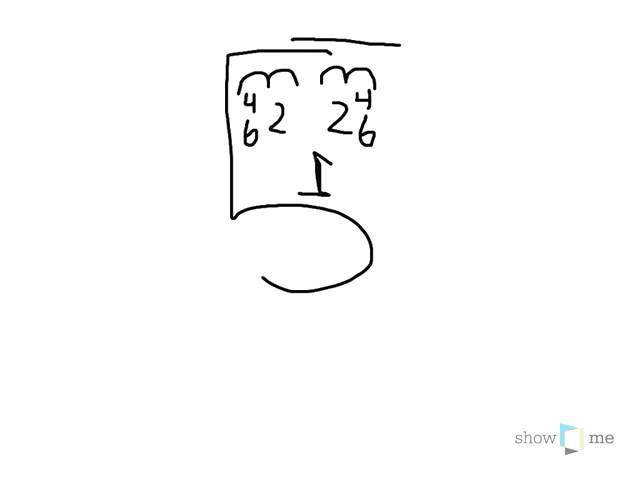
Draw the tall outer head outline and a shoulder line below the face
drag(430, 44, 384, 330)
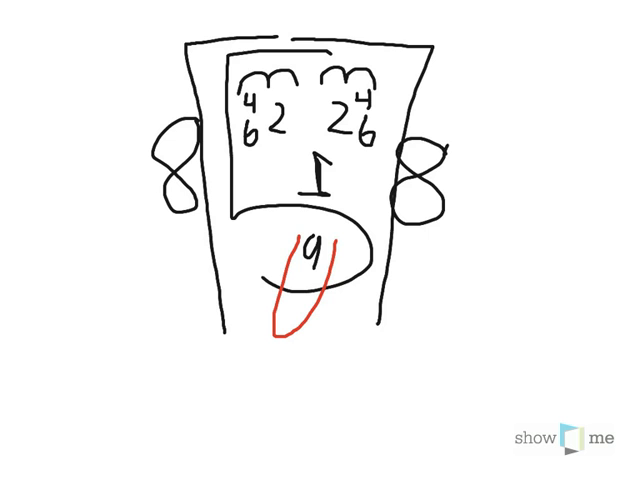
drag(184, 356, 436, 354)
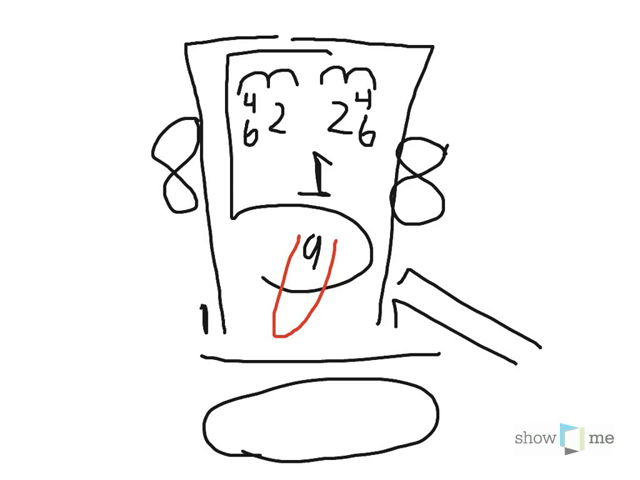
Draw the left shoulder slope to match the right side
drag(196, 290, 120, 390)
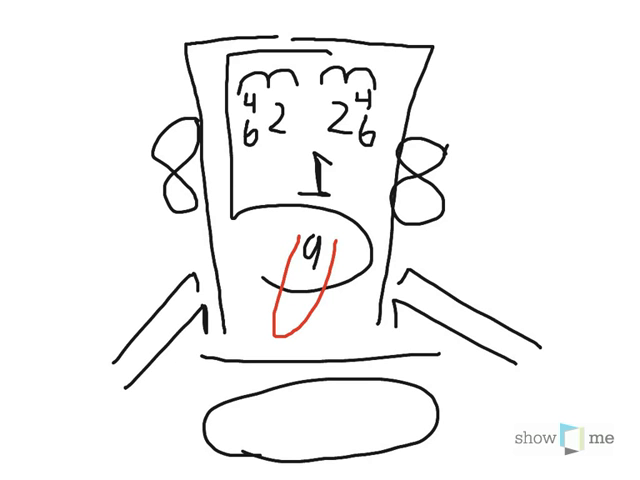